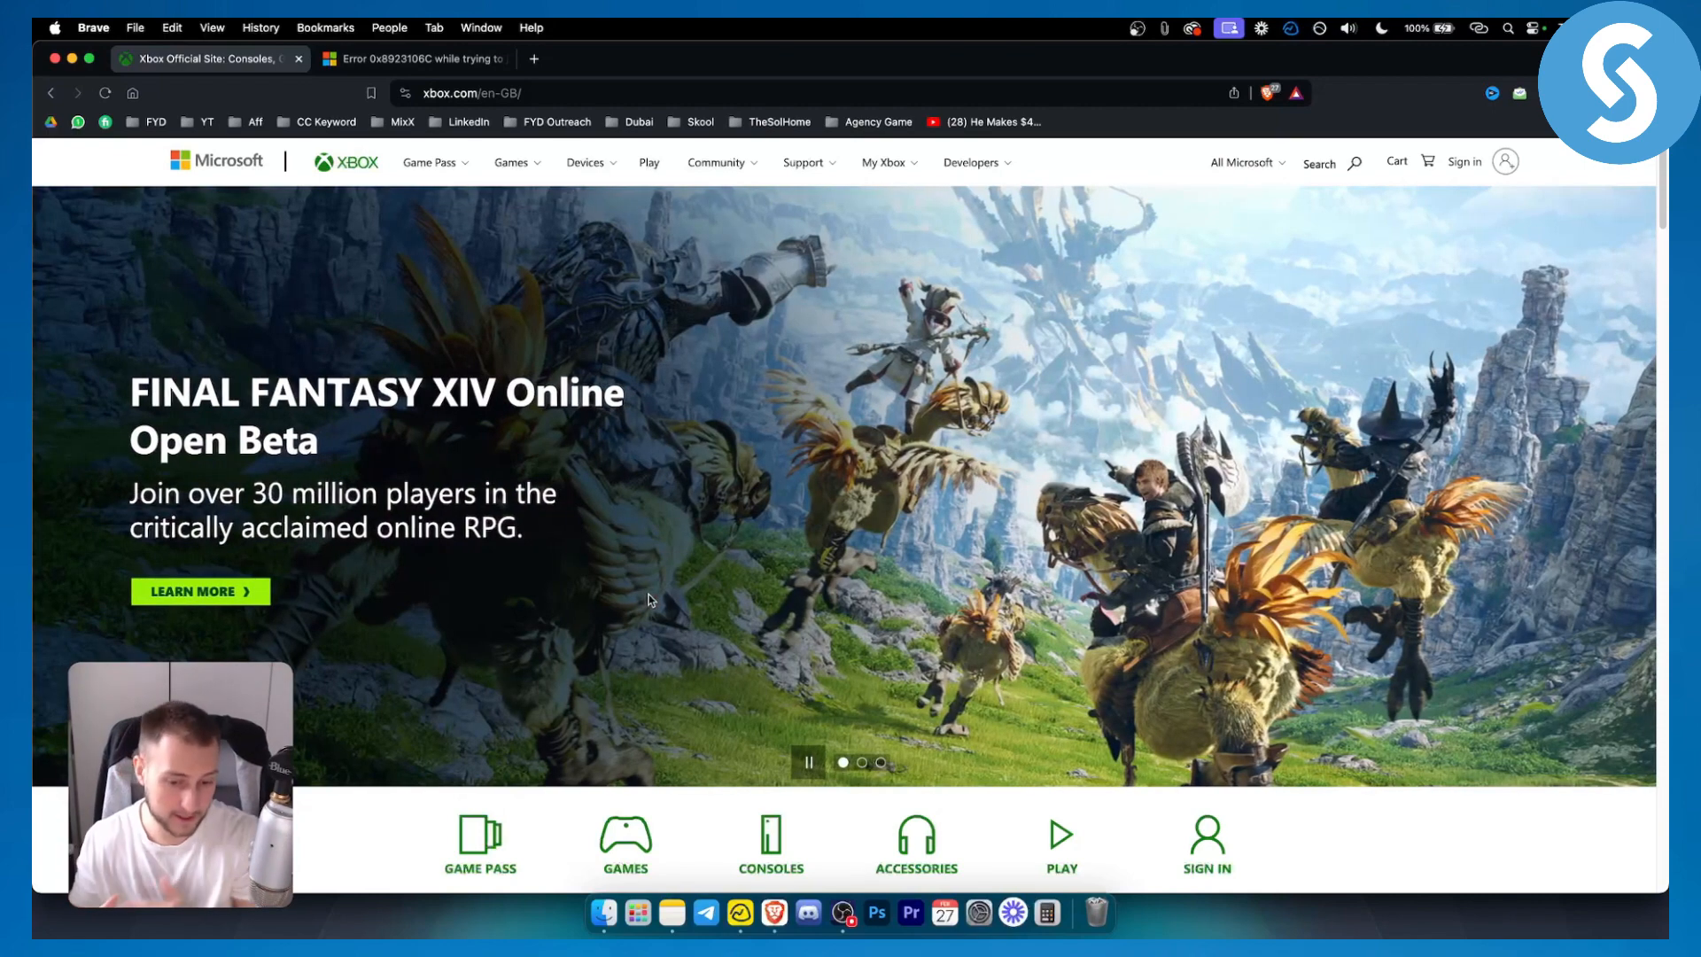
{"action": "mouse_move", "coordinate": [571, 565]}
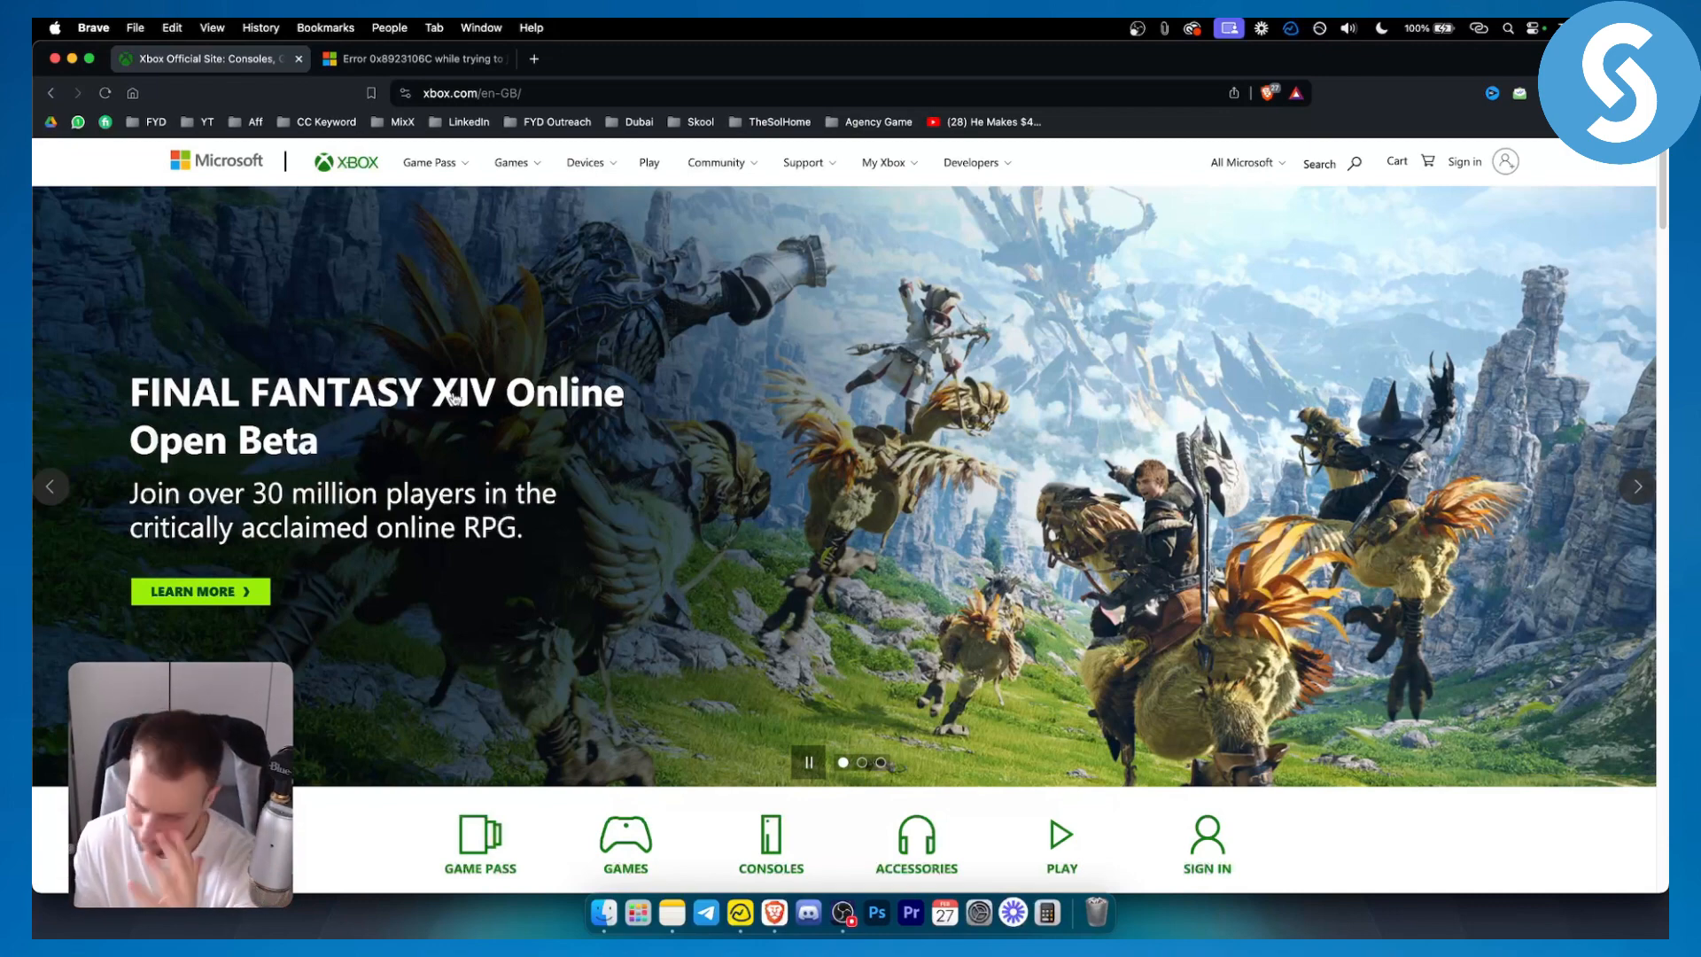
Switch to the error 0x8923106C thread tab and highlight the question's posting details
{"action": "left_click", "coordinate": [412, 59]}
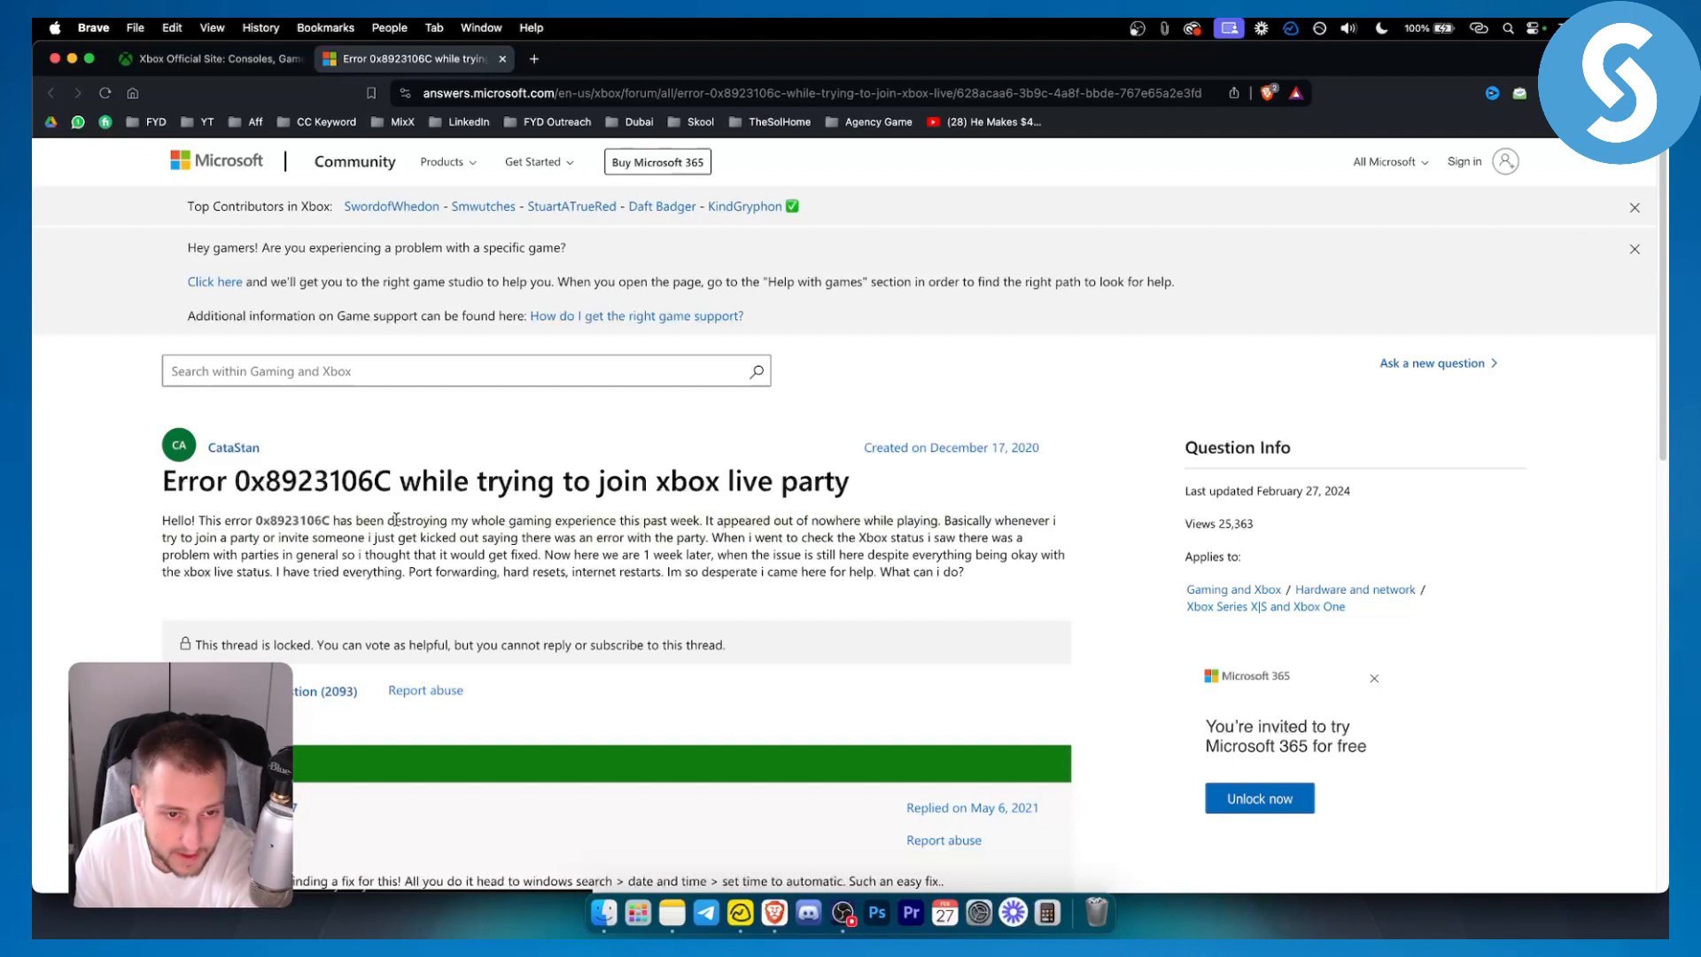
{"action": "left_click_drag", "start_coordinate": [386, 520], "coordinate": [702, 520]}
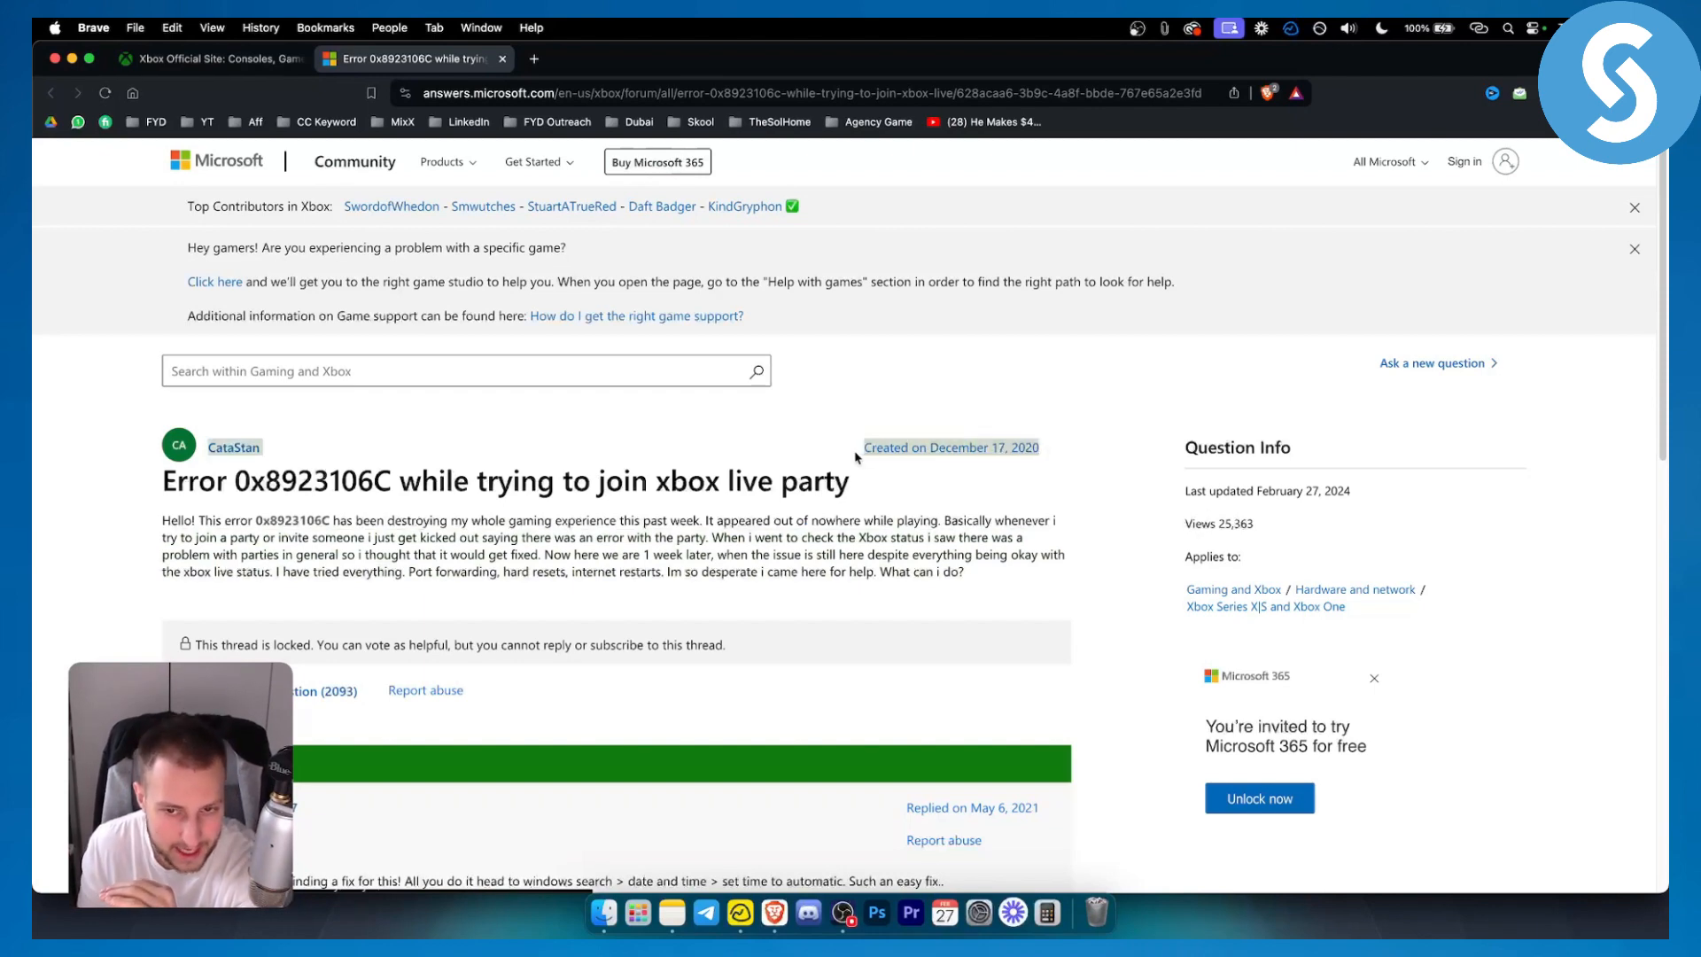
Scroll to the accepted answer and highlight its set-time-automatically fix text
{"action": "scroll", "scroll_direction": "down", "scroll_amount": 3}
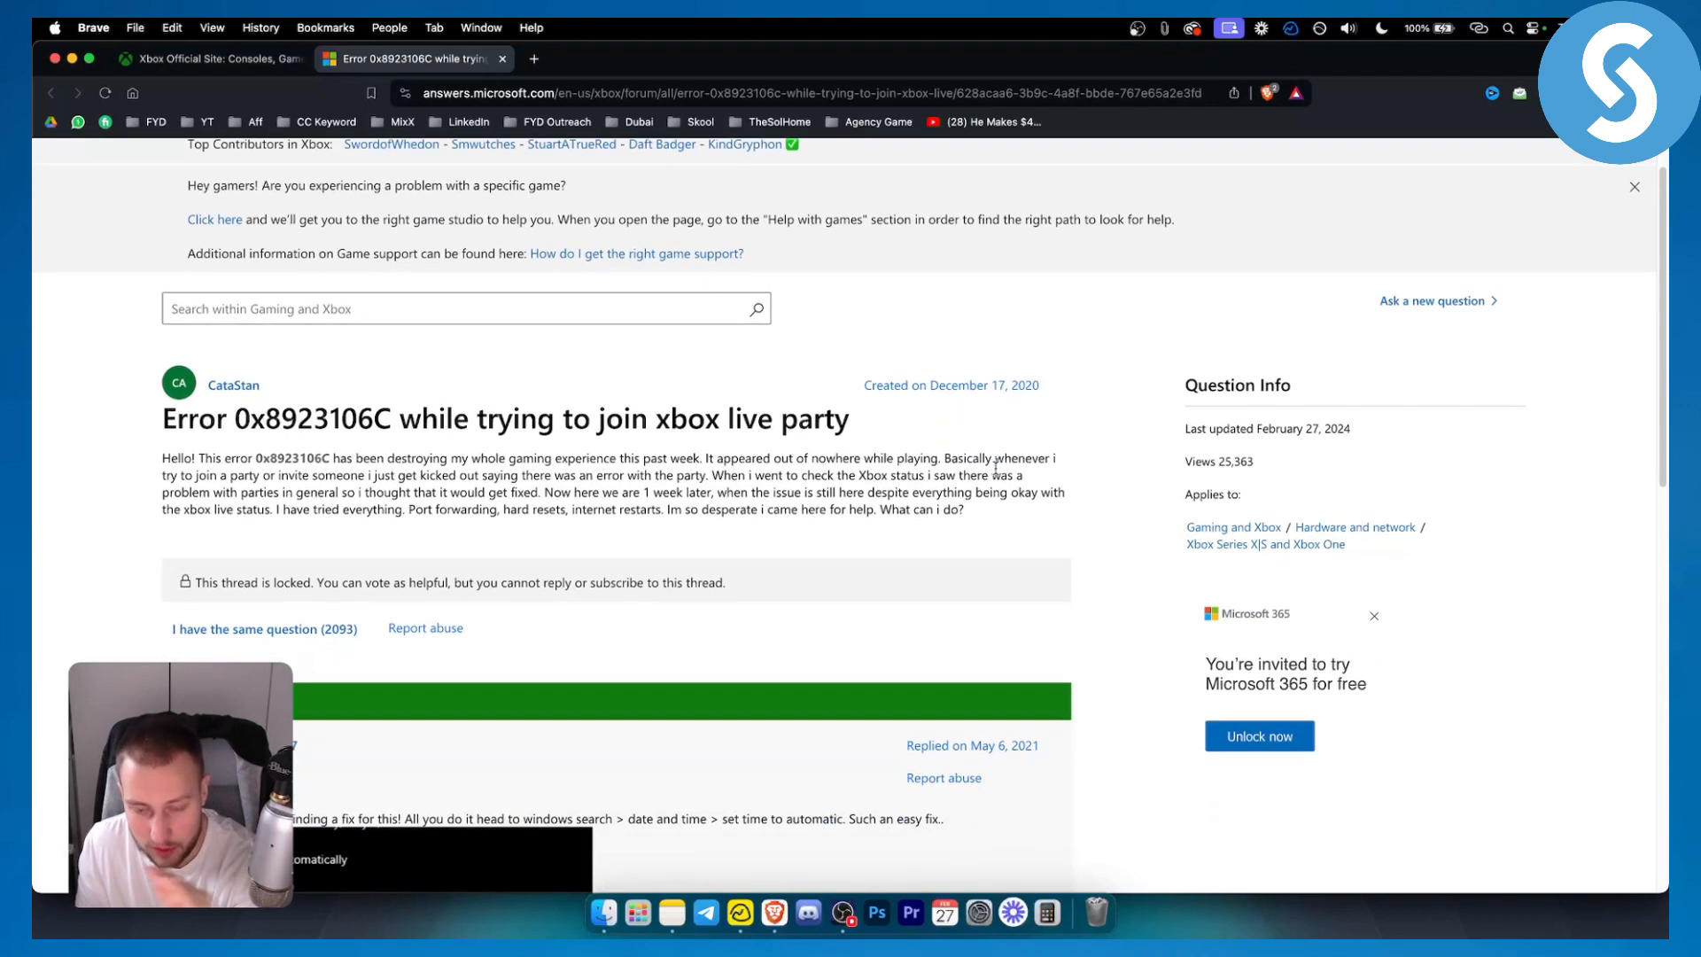
{"action": "scroll", "scroll_direction": "down", "scroll_amount": 3}
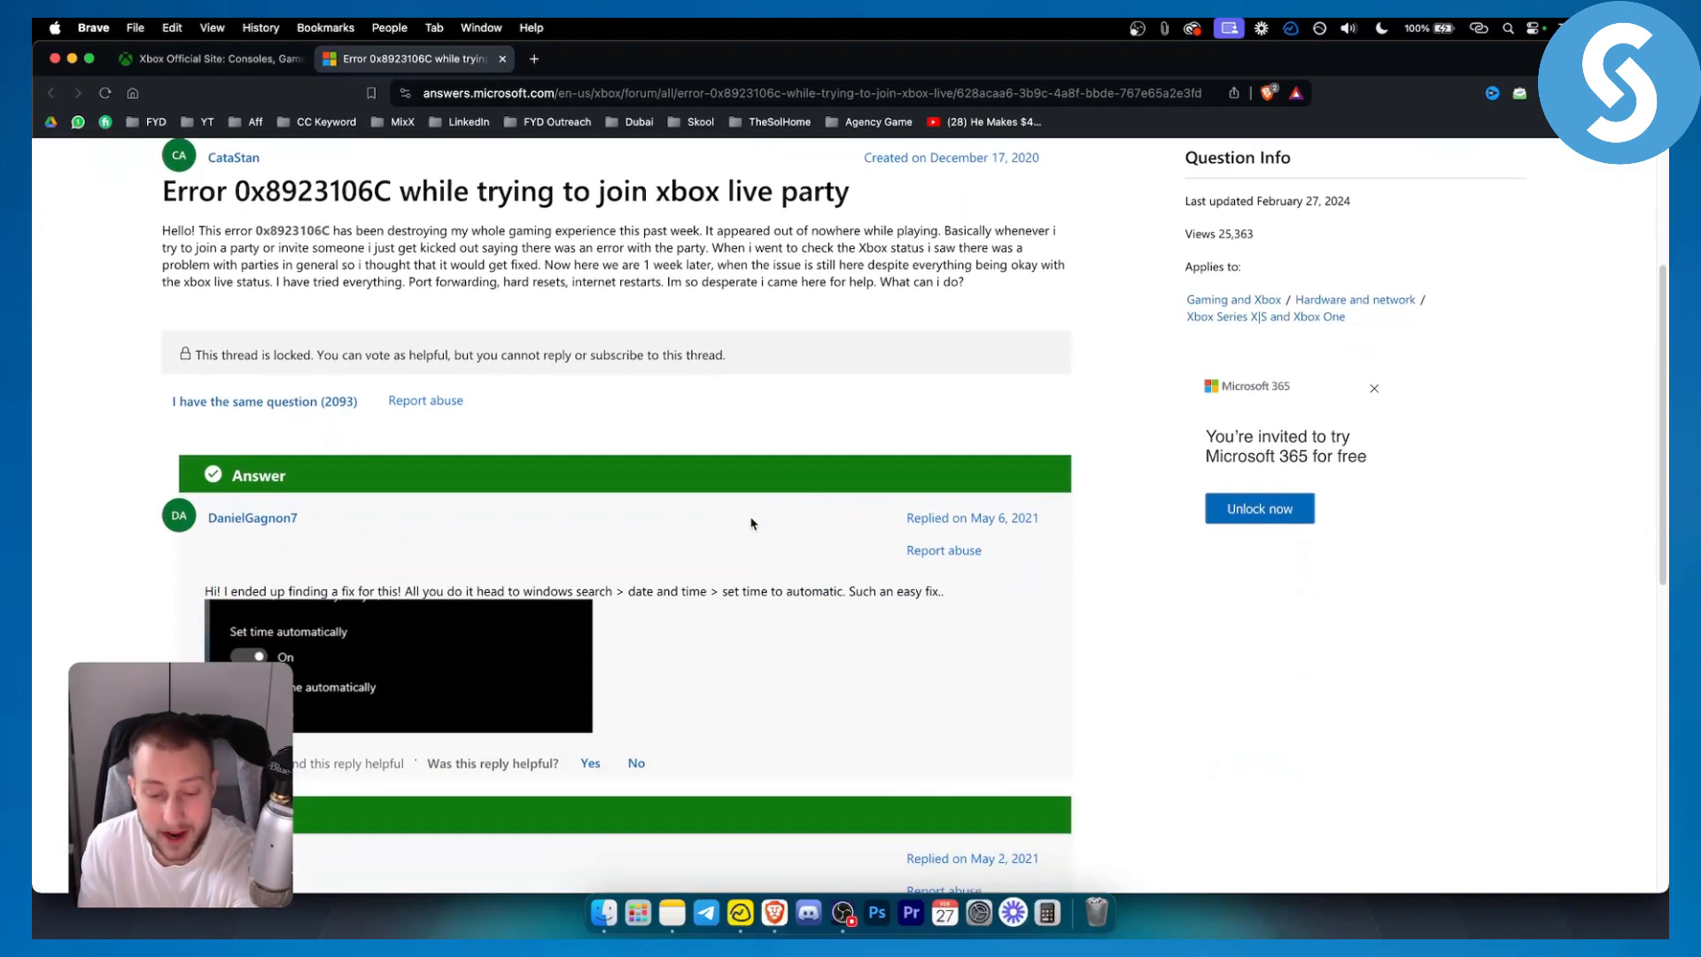
{"action": "scroll", "scroll_direction": "down", "scroll_amount": 3}
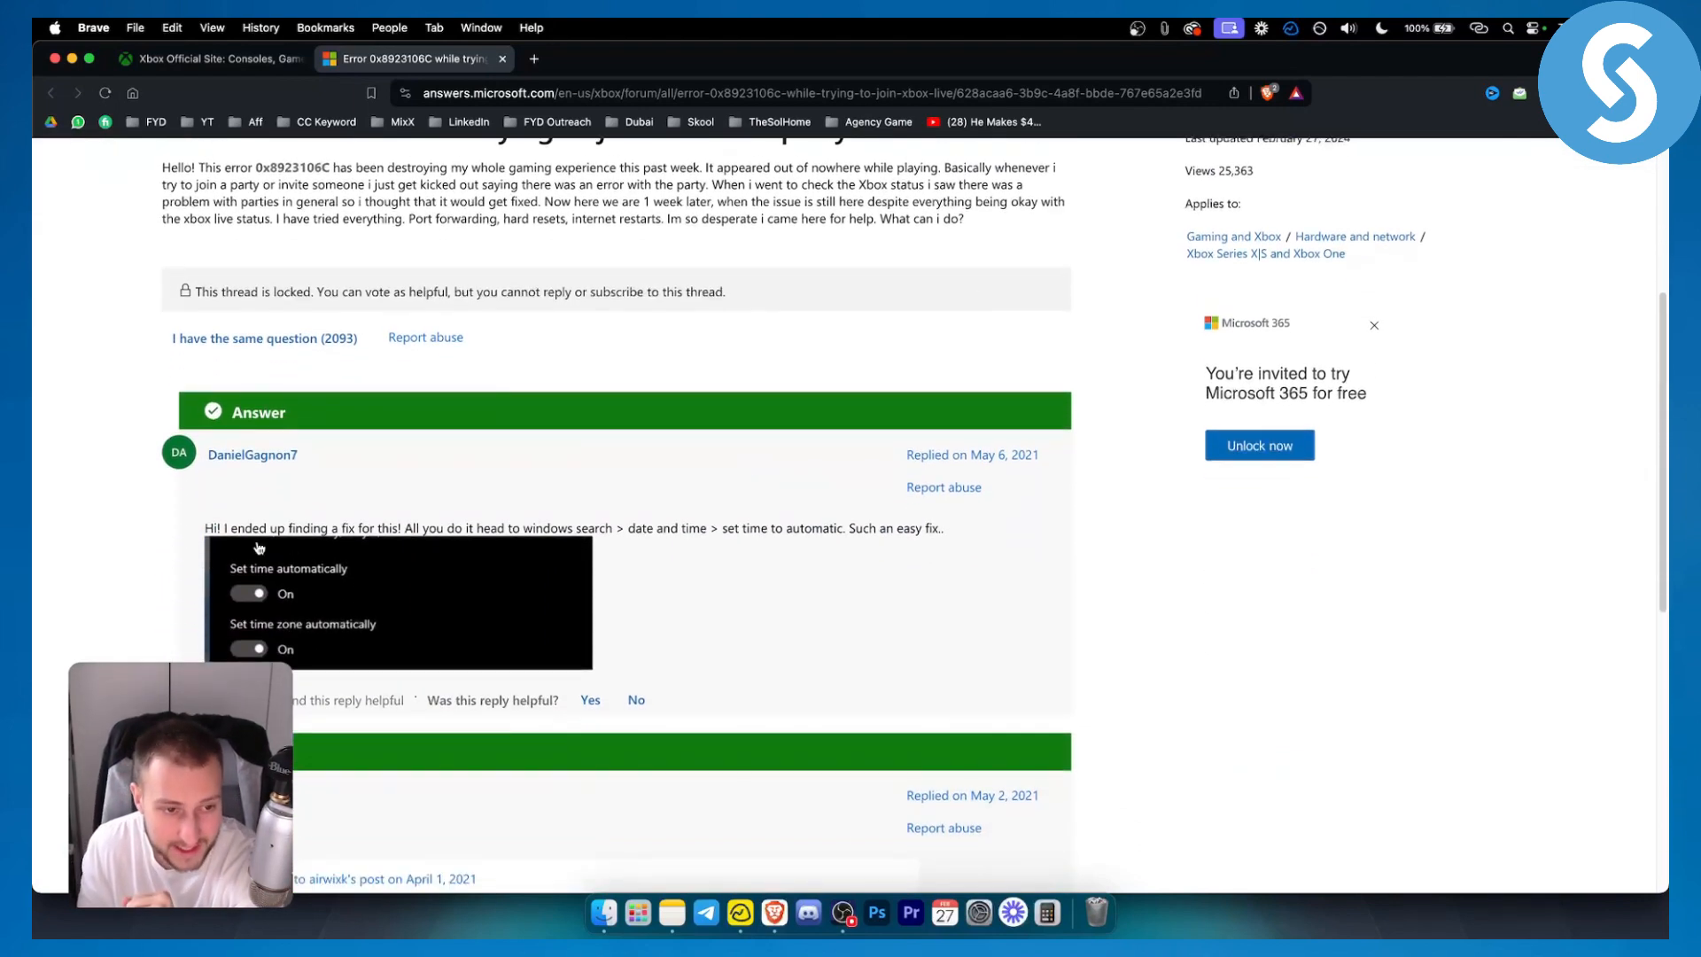
{"action": "left_click_drag", "start_coordinate": [204, 527], "coordinate": [398, 527]}
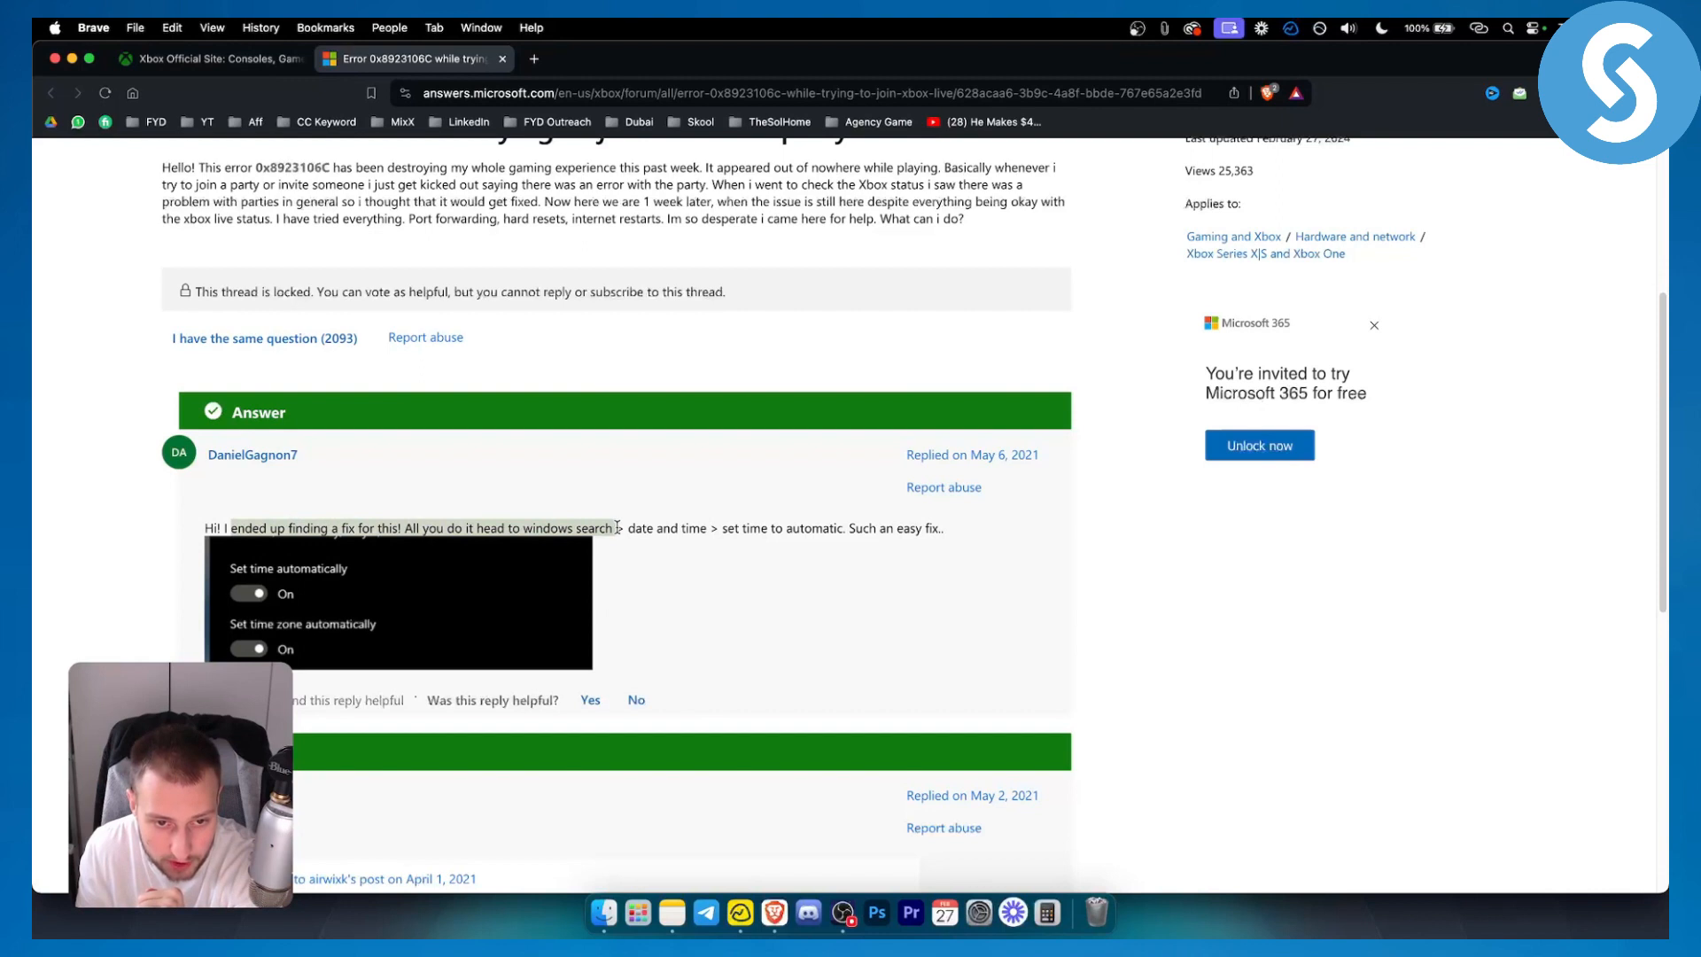
{"action": "left_click_drag", "start_coordinate": [626, 528], "coordinate": [844, 528]}
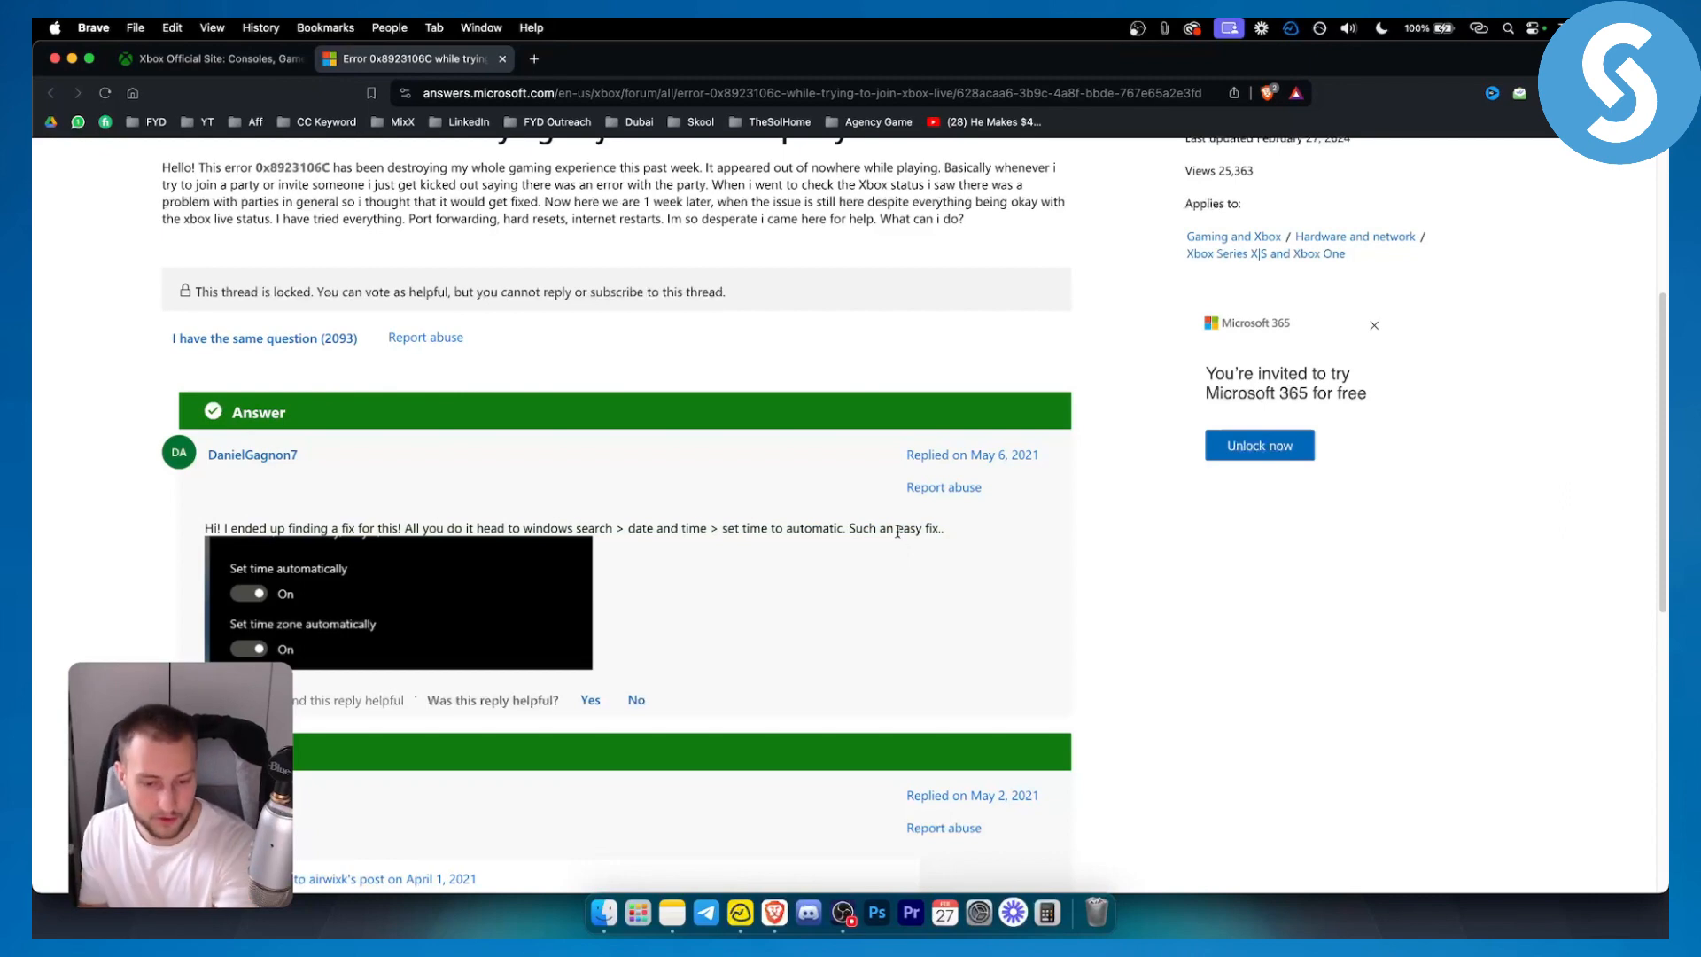
{"action": "mouse_move", "coordinate": [892, 528]}
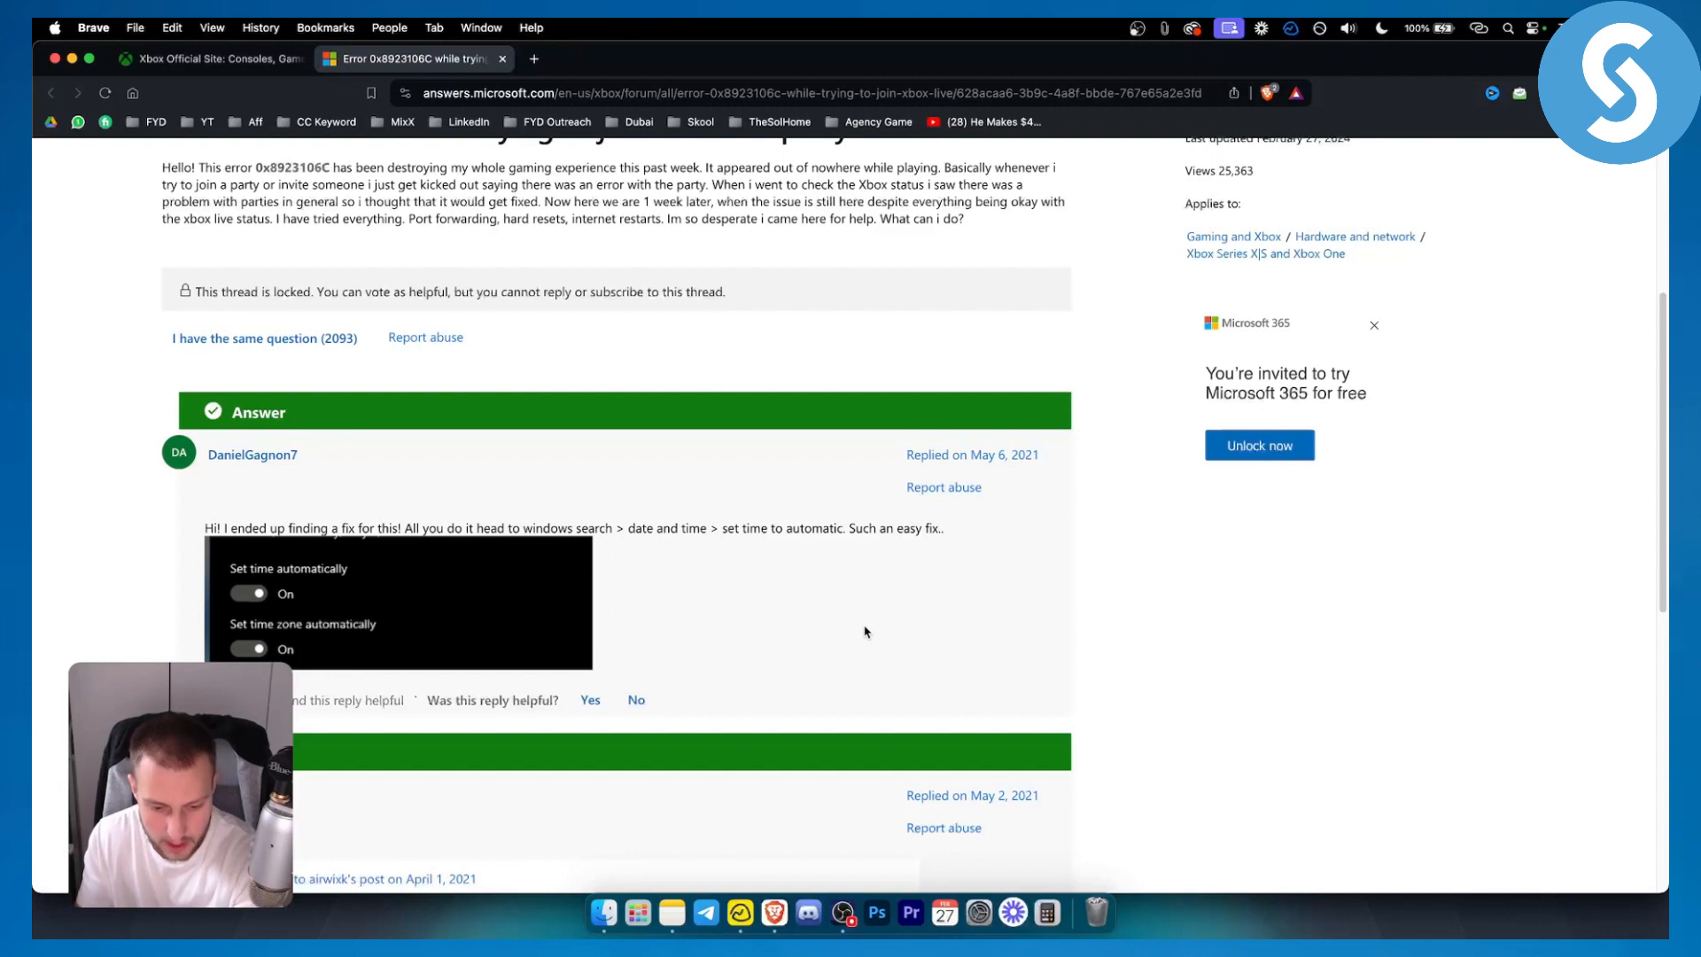
{"action": "mouse_move", "coordinate": [849, 616]}
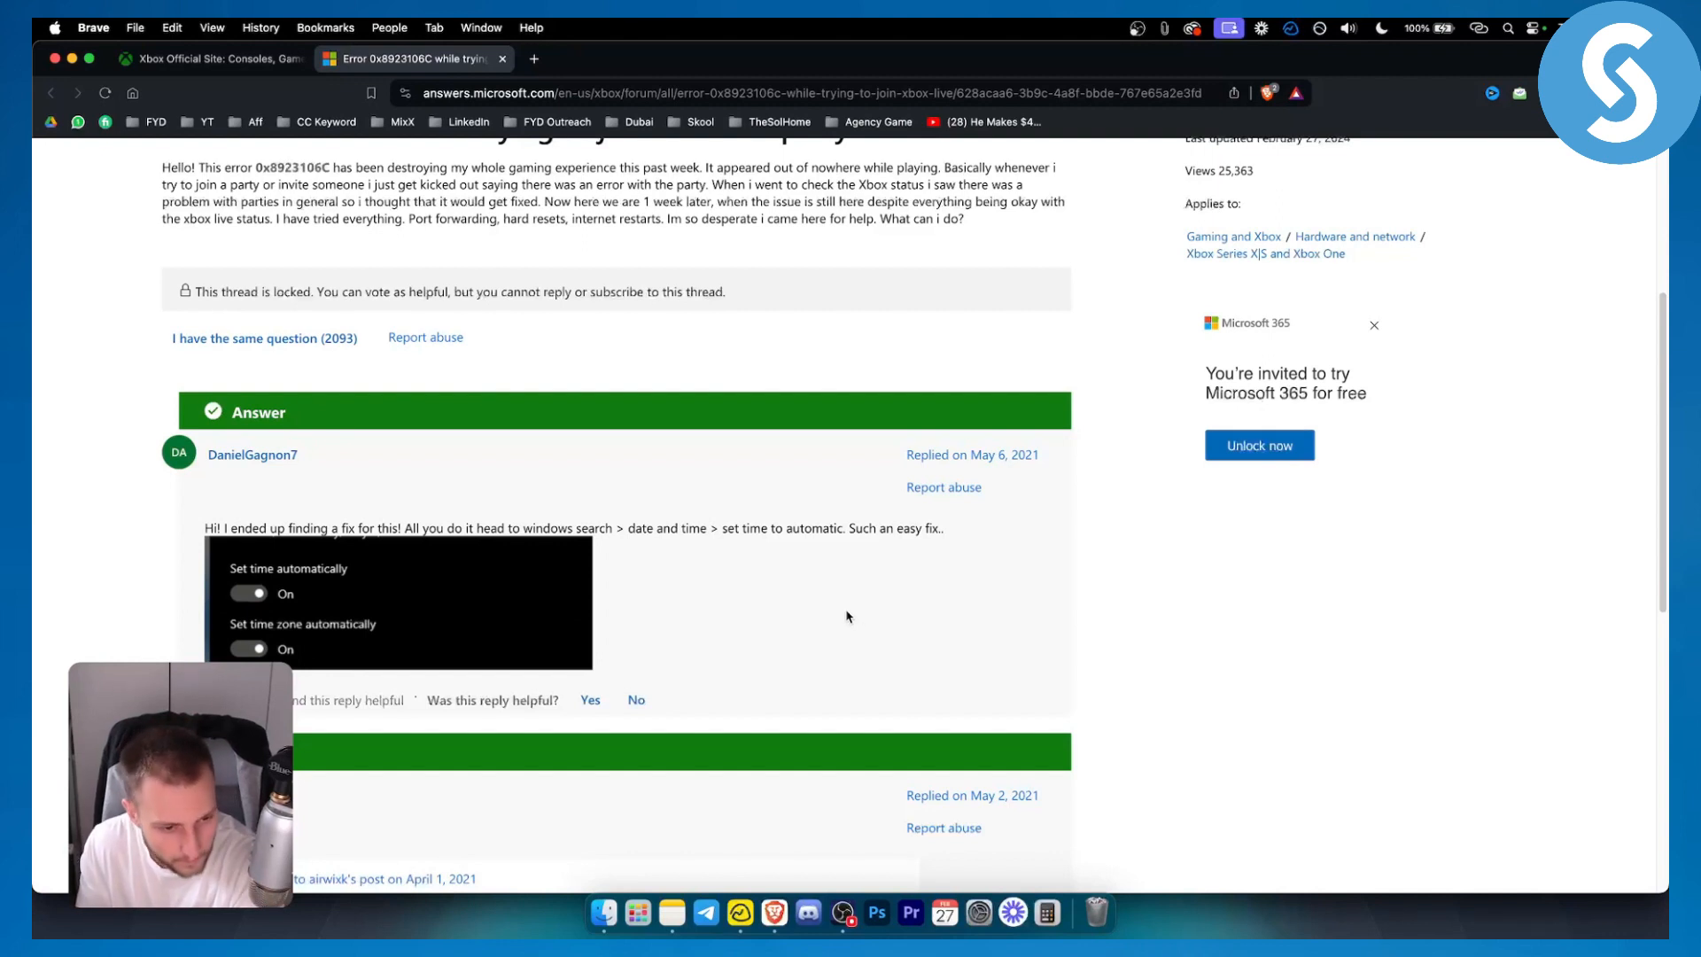